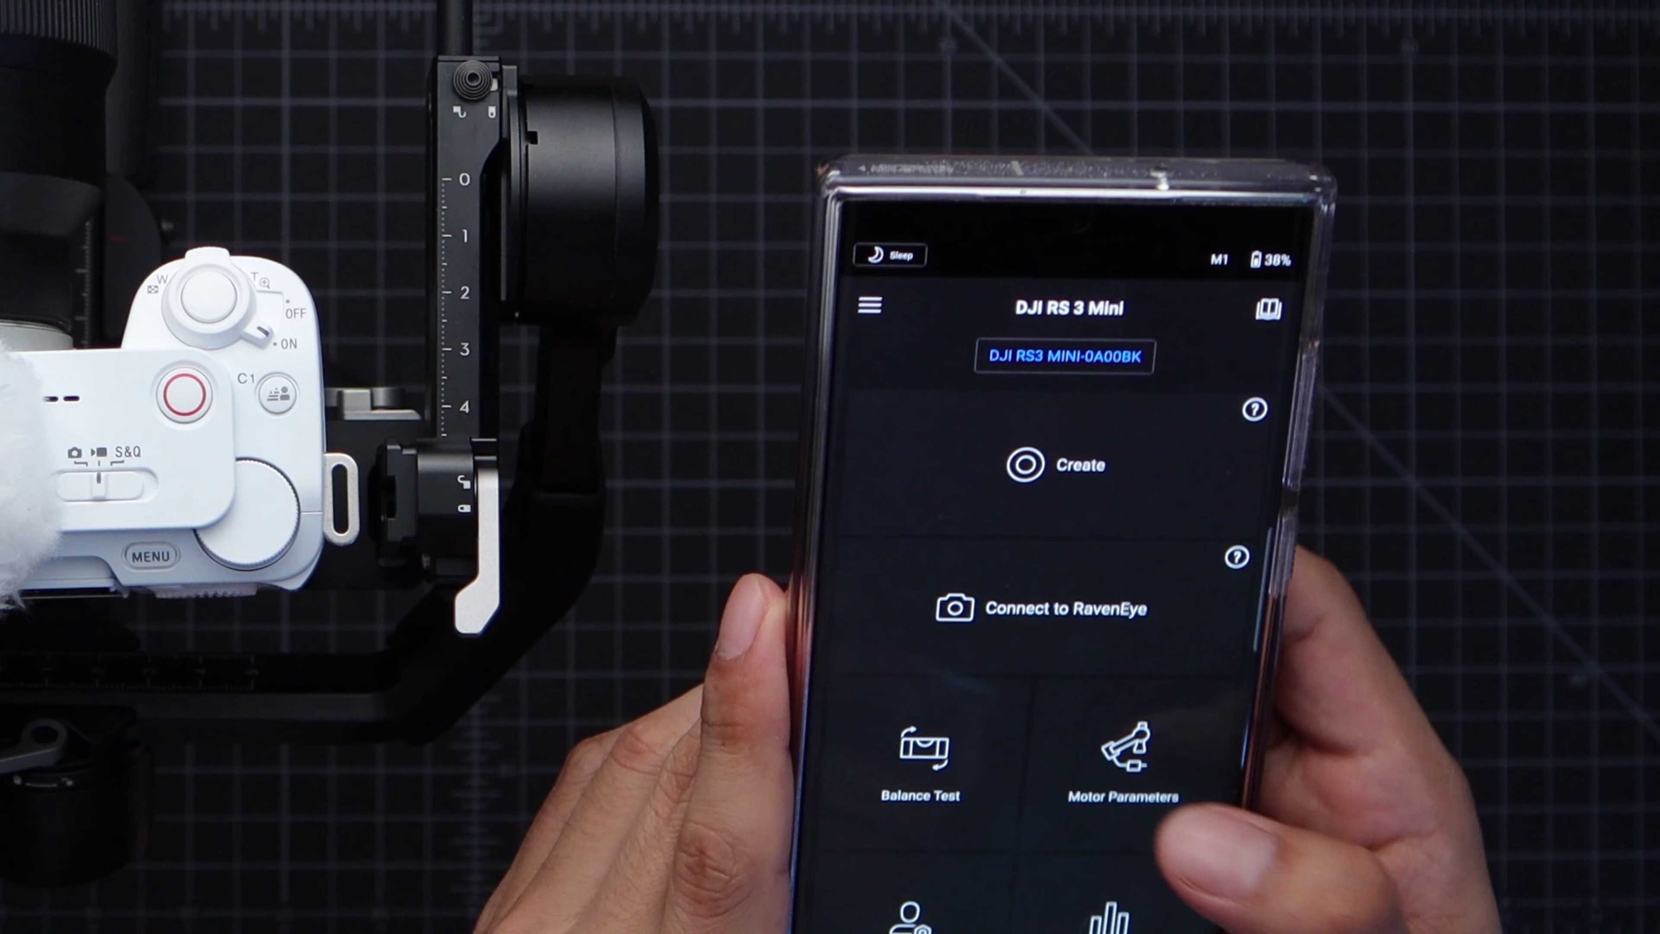
# Step: Start Auto Tune from Motor Parameters, bringing up its confirmation dialog on the RS 3 Mini
pyautogui.click(1127, 764)
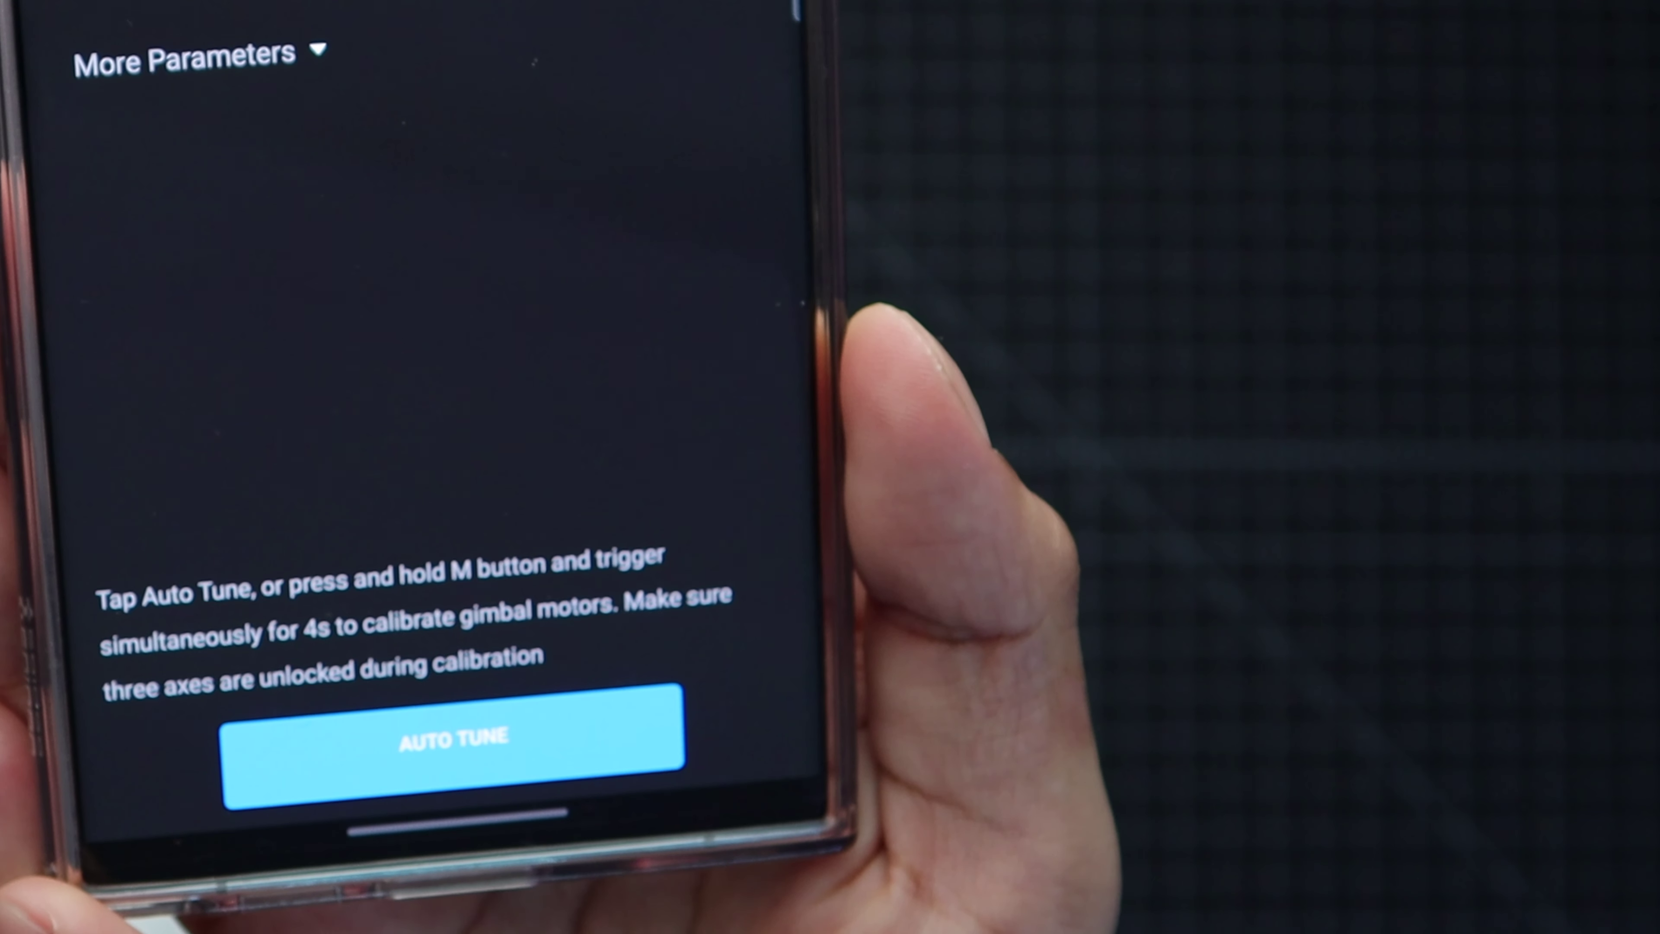
pyautogui.click(449, 746)
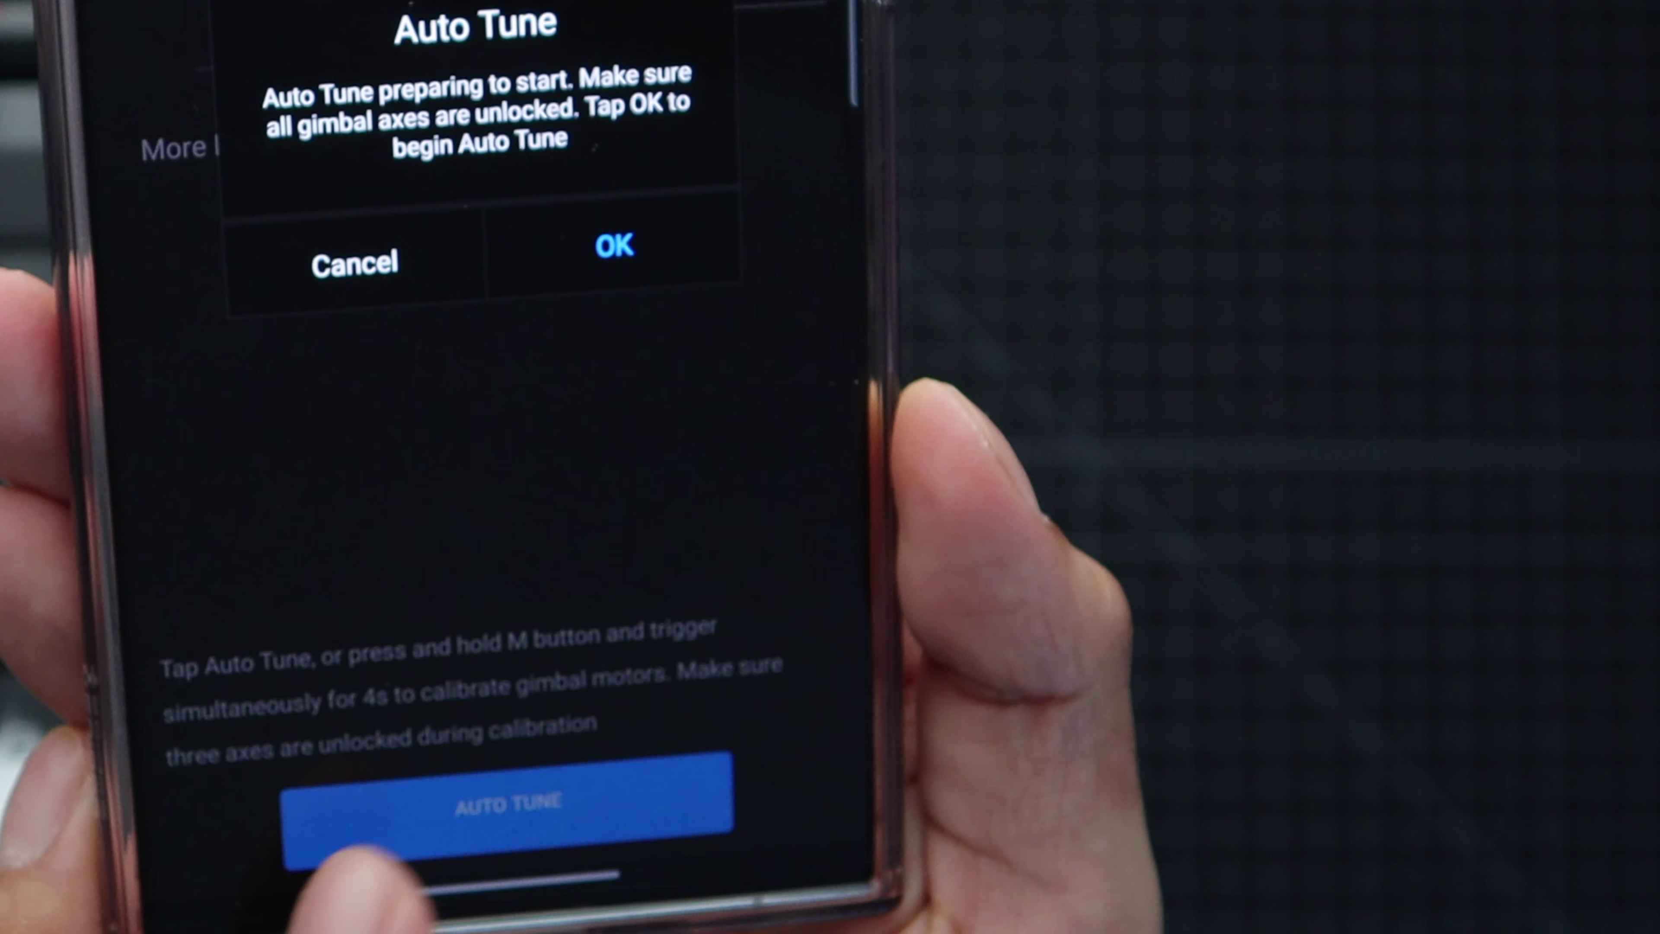